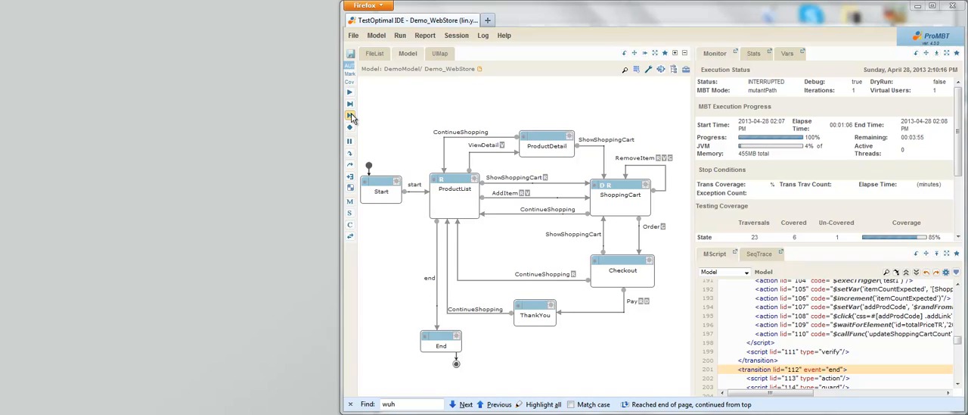
Step-run Demo_WebStore to its ProductList pause, then generate the test sequence graph.
left_click(350, 115)
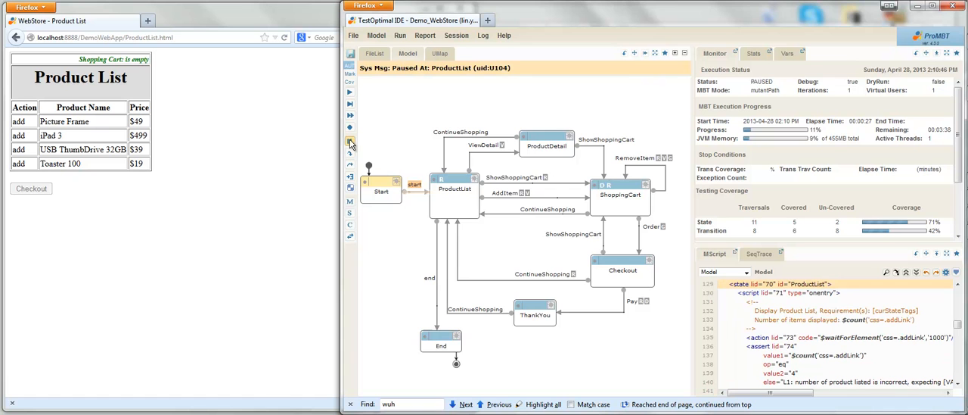
left_click(350, 144)
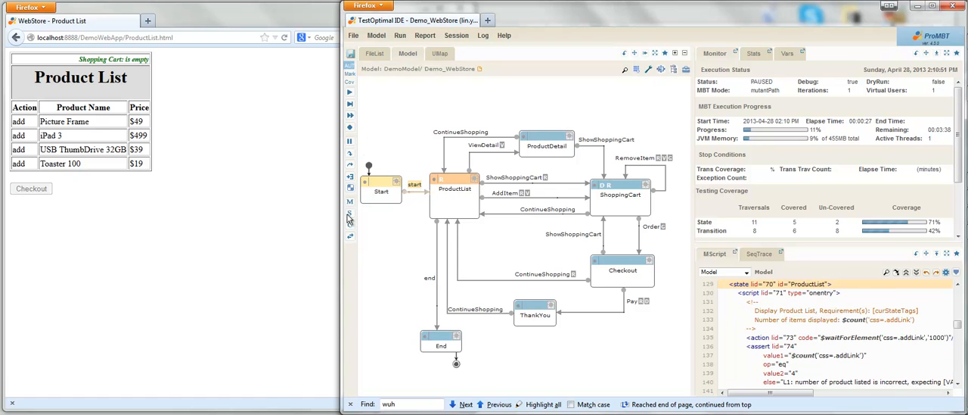
mouse_move(350, 214)
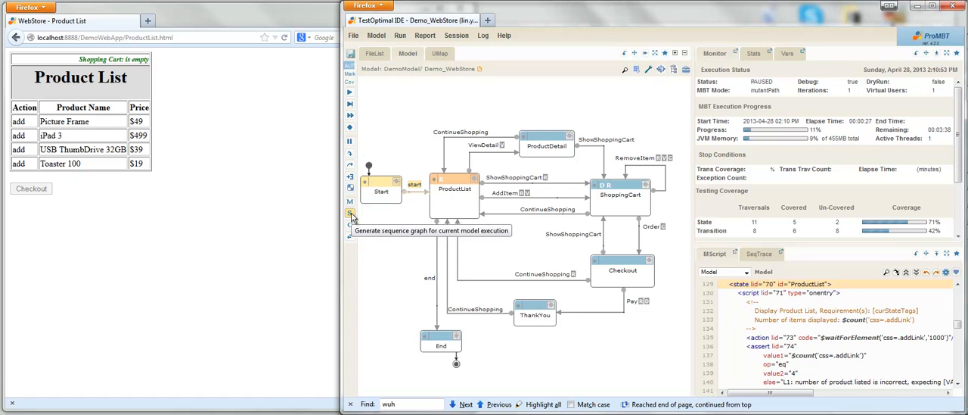
left_click(350, 214)
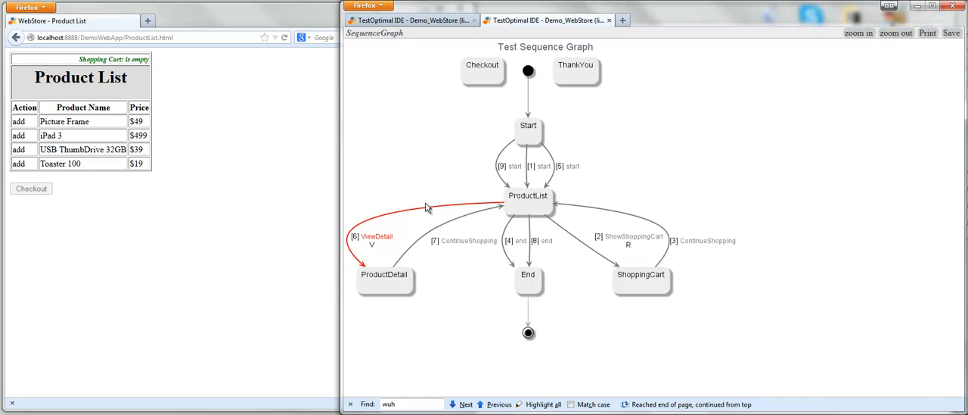
mouse_move(427, 20)
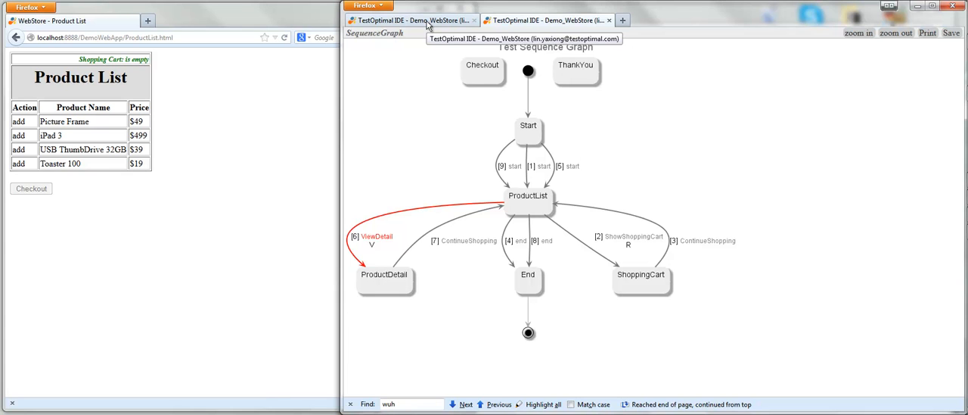
mouse_move(400, 215)
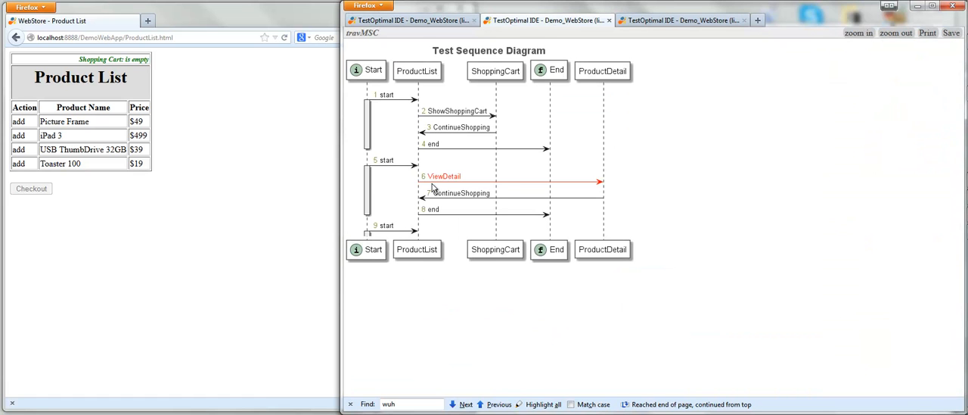
mouse_move(473, 184)
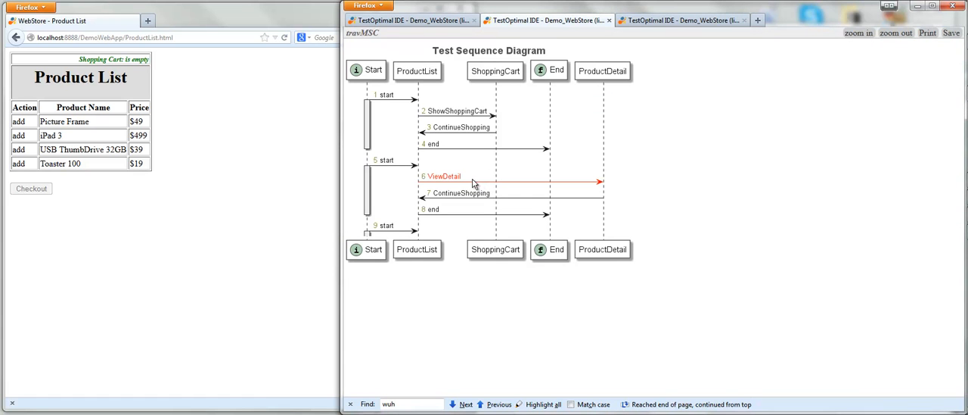
mouse_move(432, 109)
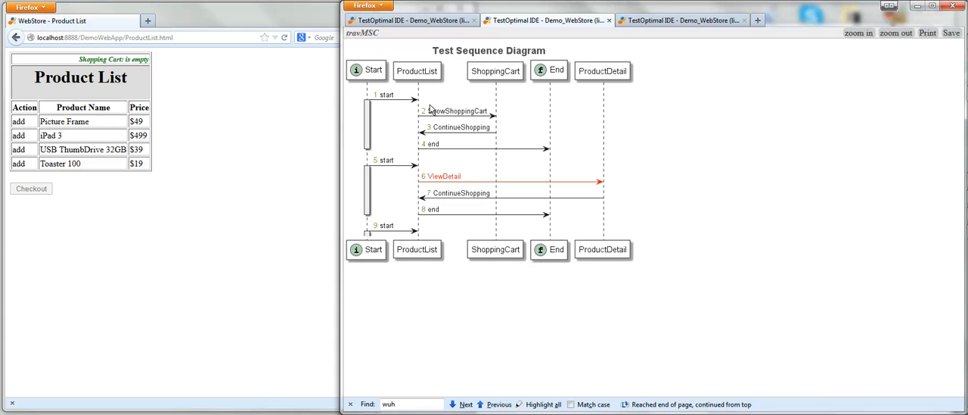
mouse_move(387, 20)
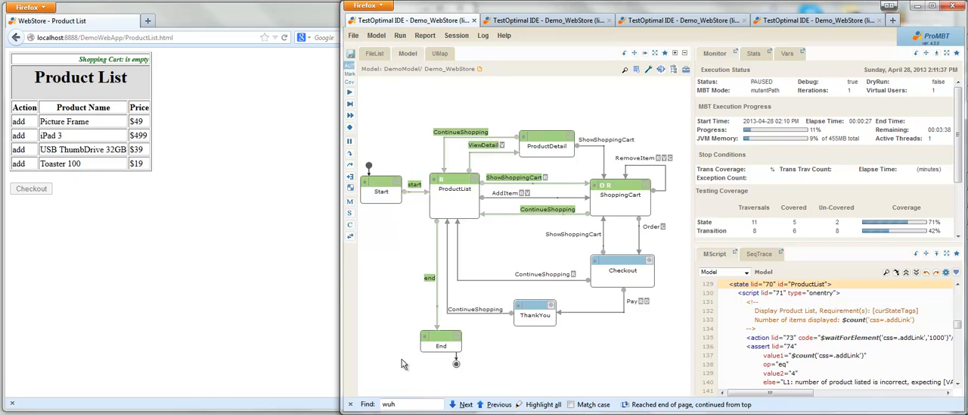
mouse_move(399, 359)
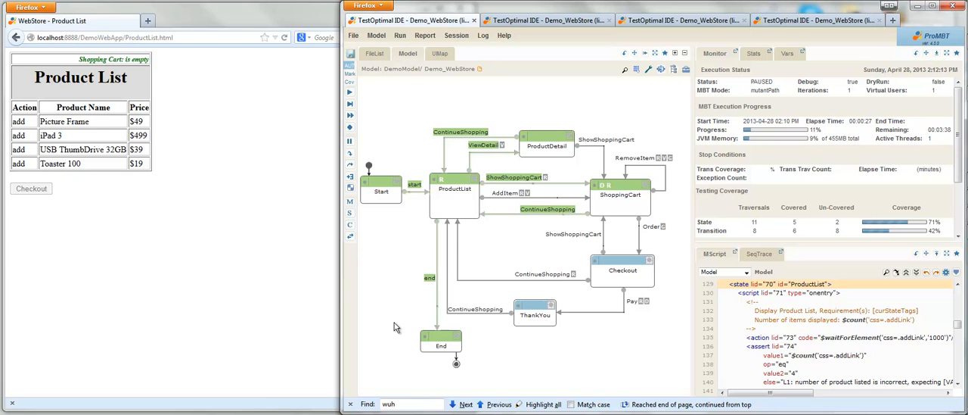
mouse_move(387, 333)
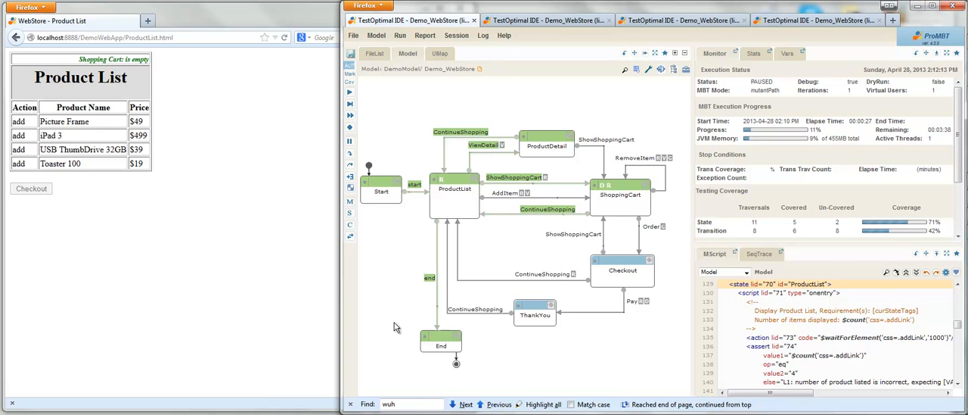
mouse_move(389, 326)
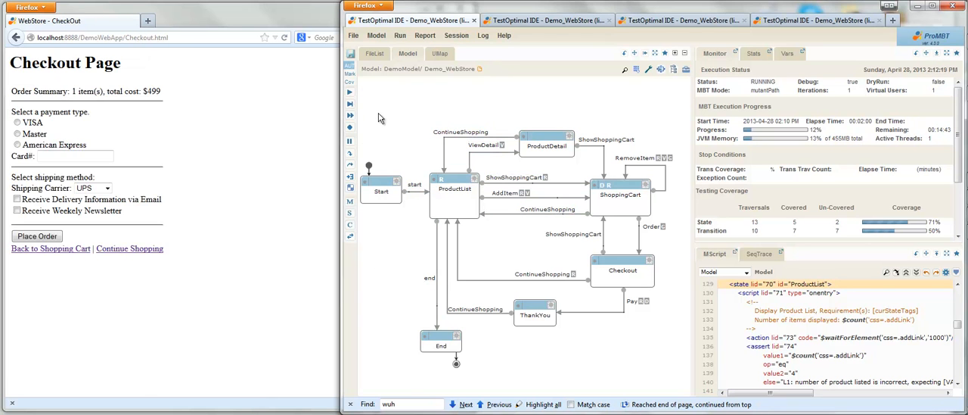
In Stats, list ProductList: ViewDetail exceptions and view the failed traversal's screenshot.
left_click(753, 53)
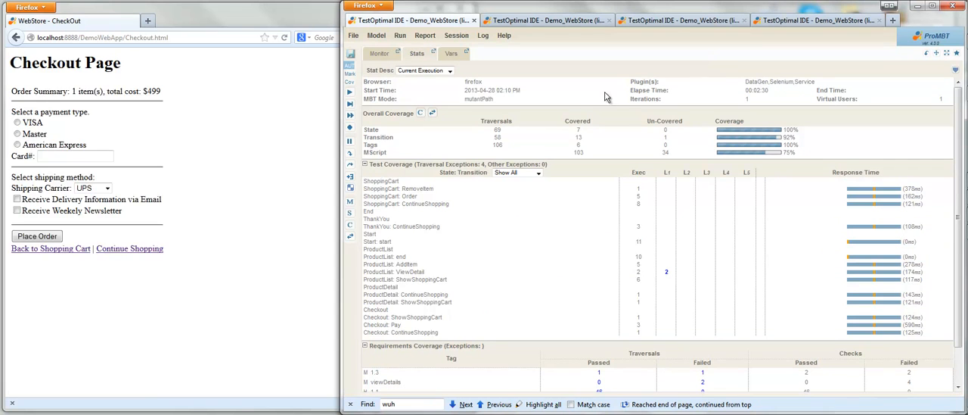
left_click(51, 248)
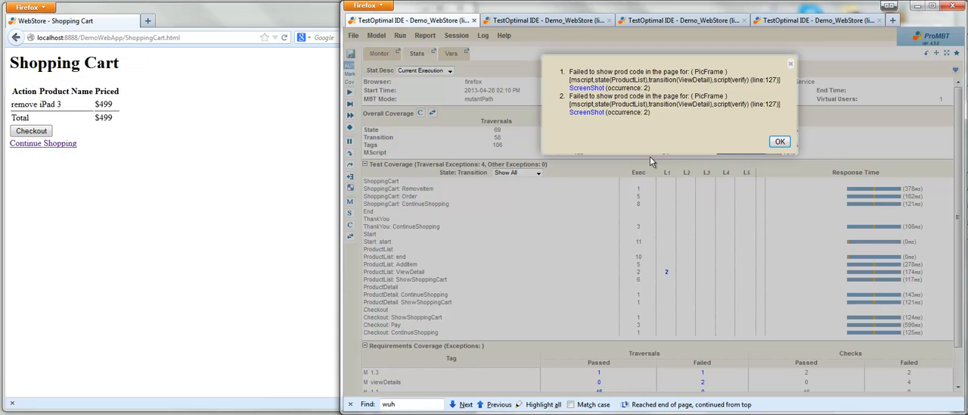
left_click(31, 130)
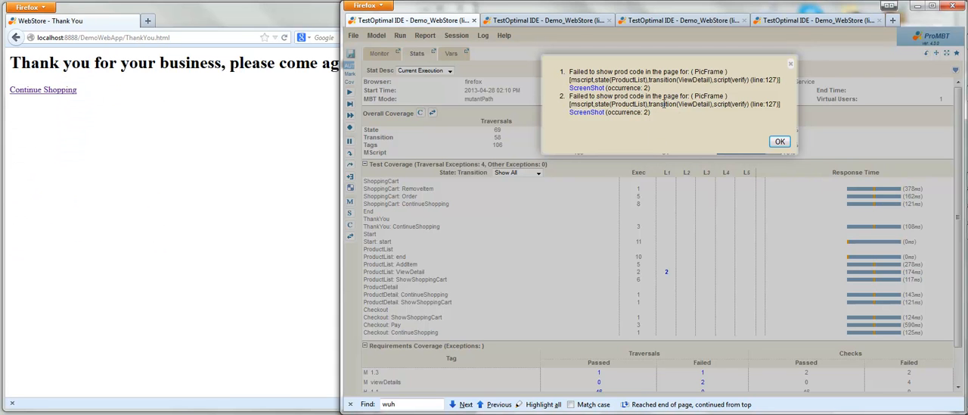
left_click(43, 89)
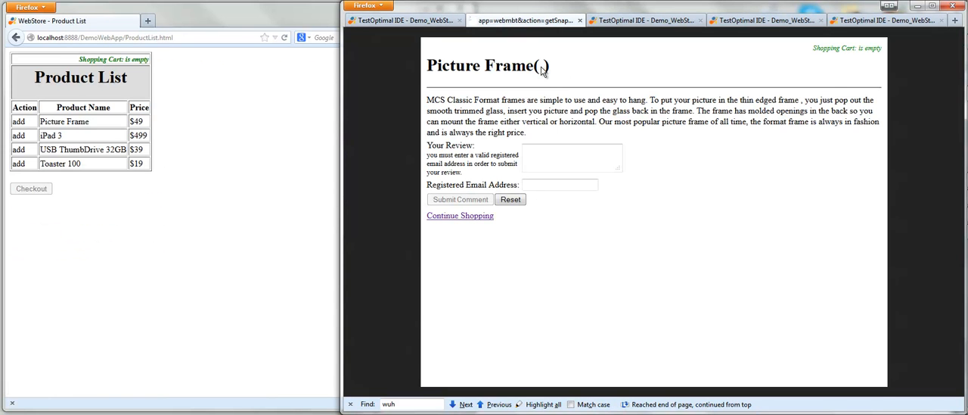
mouse_move(545, 70)
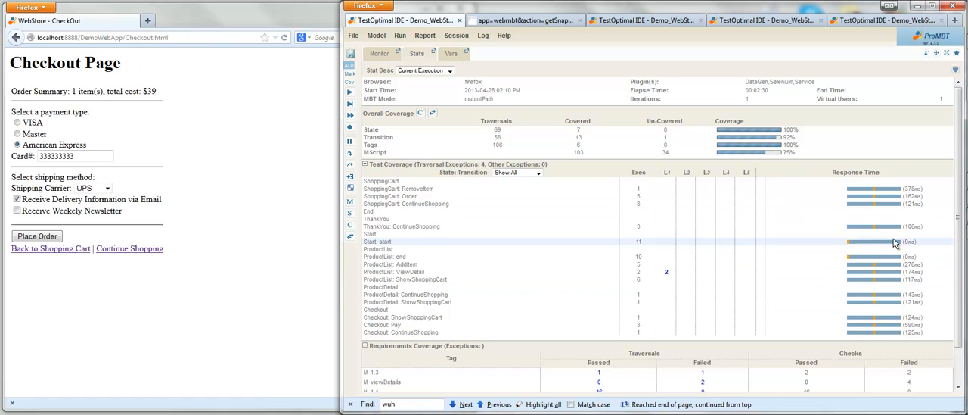
left_click(51, 248)
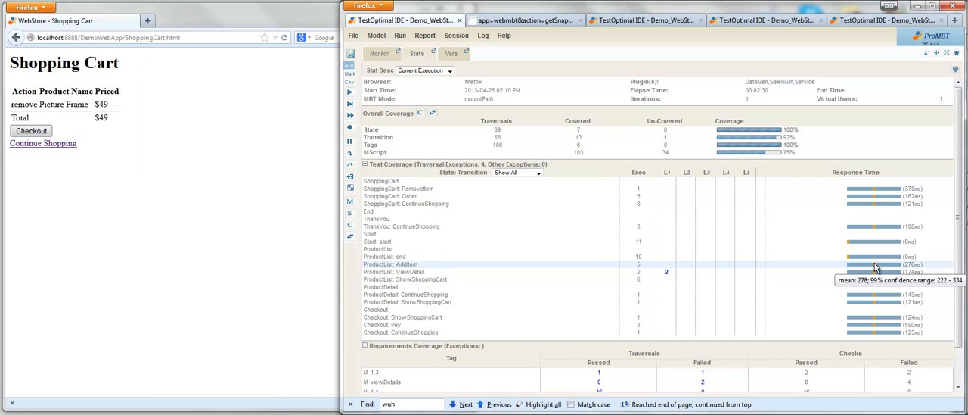
In Requirements Coverage, review and dismiss the failed traversals for viewDetails.
left_click(43, 143)
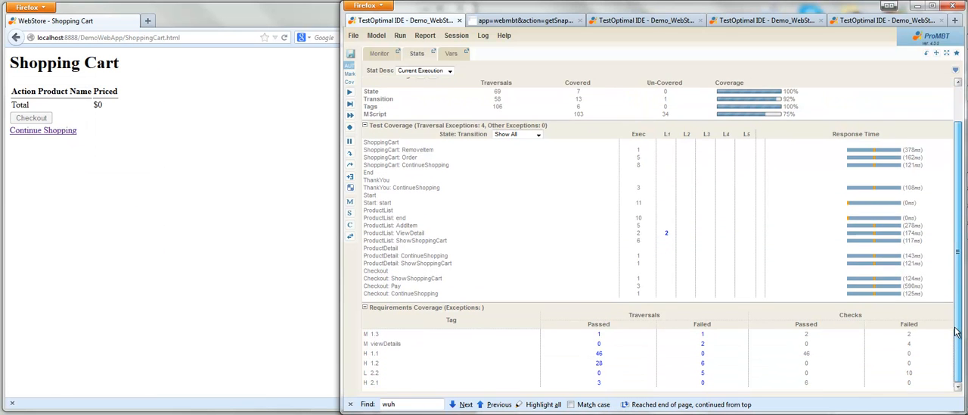
left_click(31, 117)
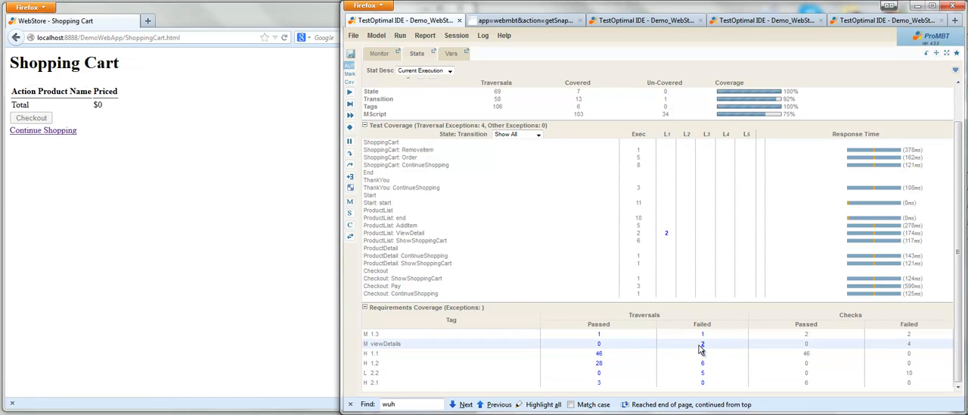
left_click(702, 343)
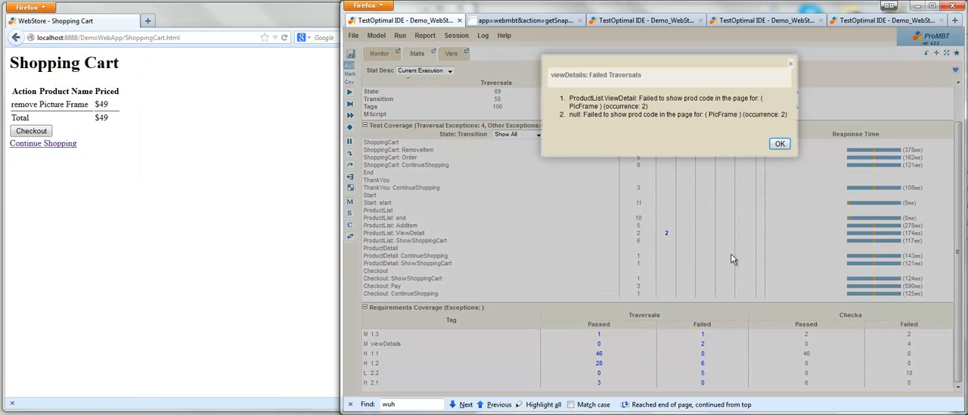
left_click(780, 143)
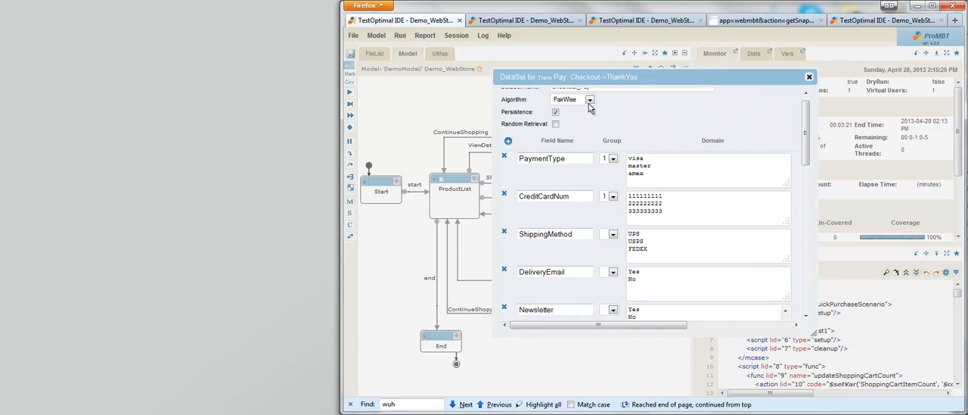
Browse the combination algorithms in the DataSet Algorithm dropdown.
left_click(590, 100)
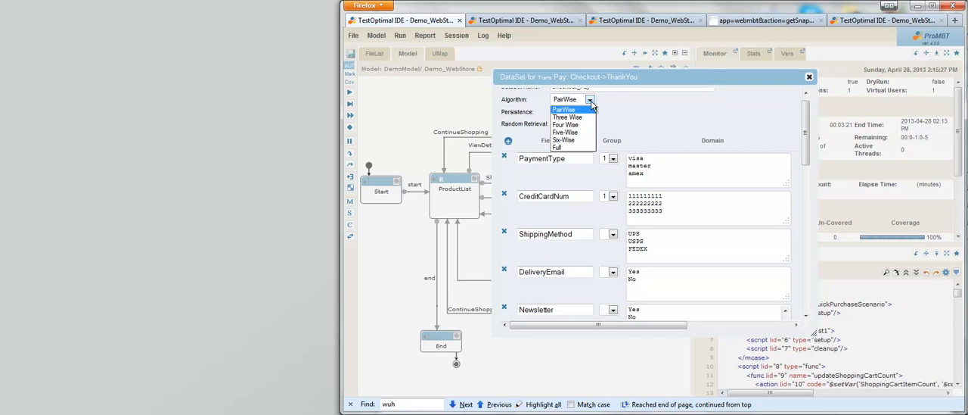
left_click(564, 109)
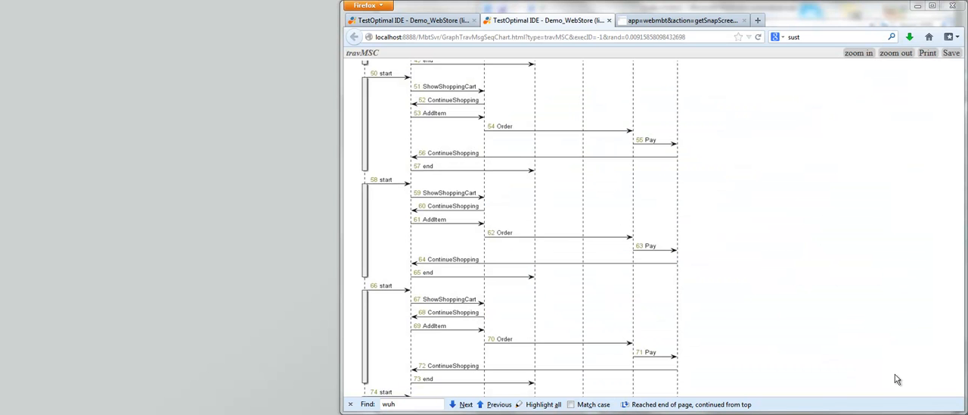
mouse_move(594, 270)
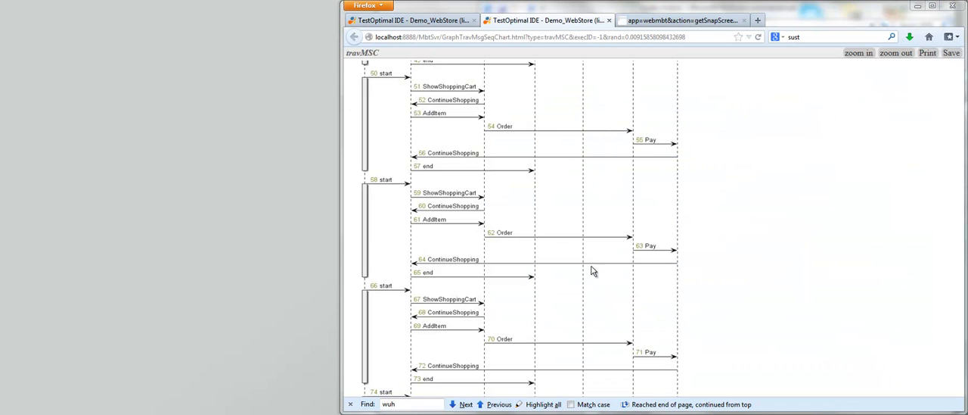
mouse_move(665, 289)
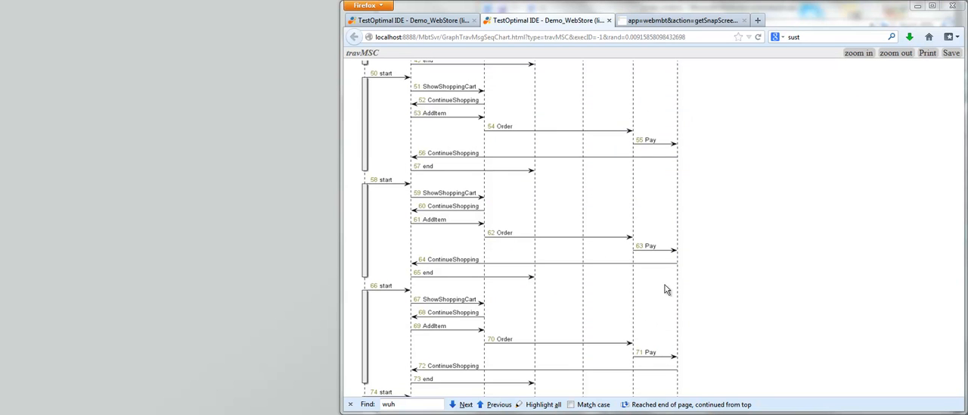
mouse_move(684, 270)
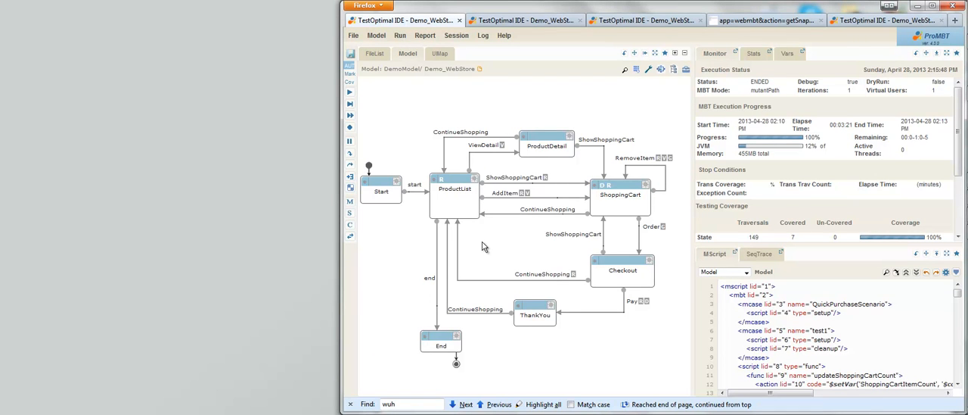
mouse_move(488, 251)
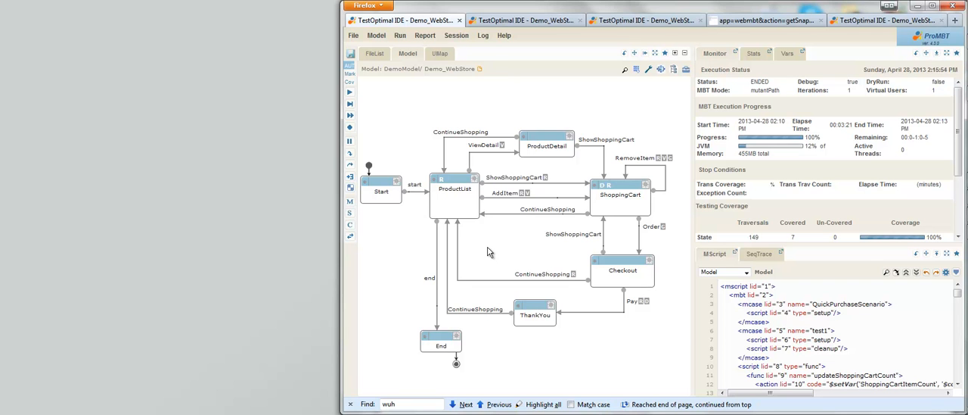
Open the demo model from the File menu.
left_click(353, 36)
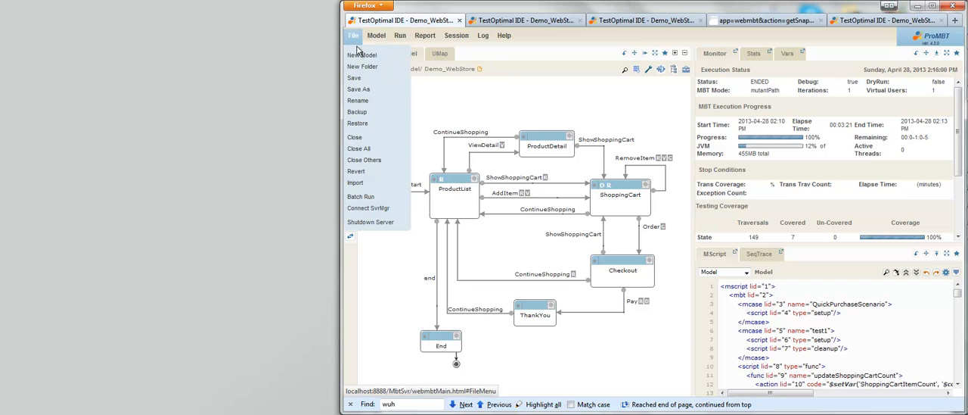
left_click(362, 55)
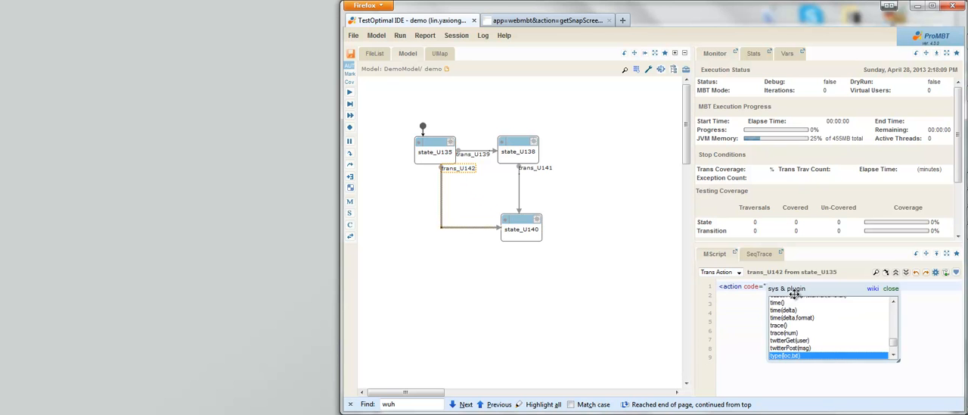
Insert type(loc,text) into trans_U142's action, targeting id=creditNum.
left_click(785, 355)
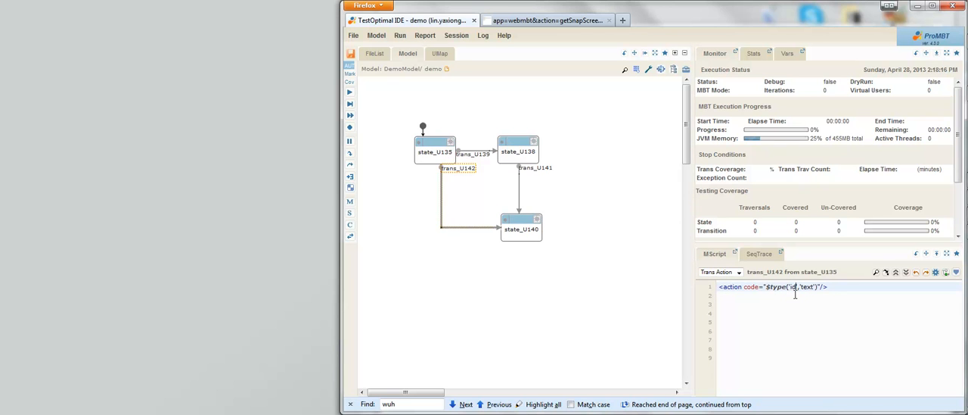
type("=")
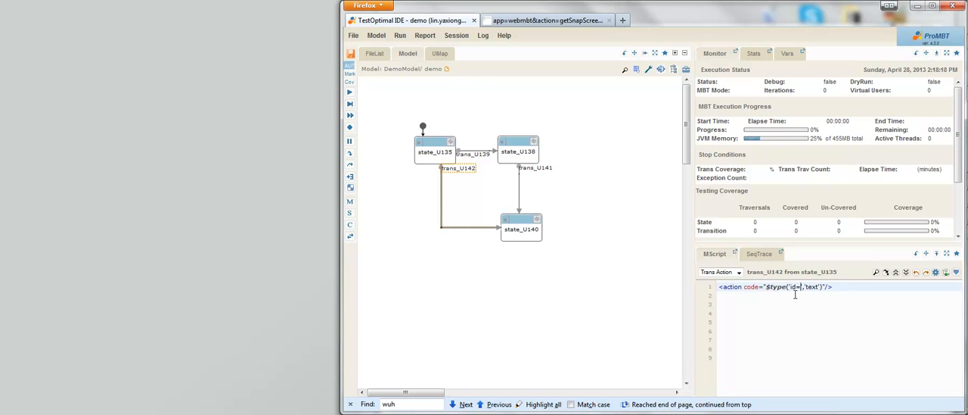
type("creditNum")
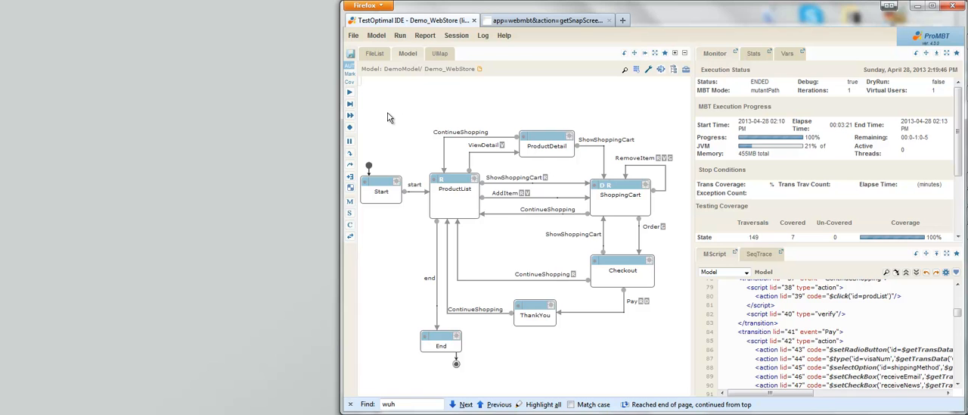
mouse_move(393, 117)
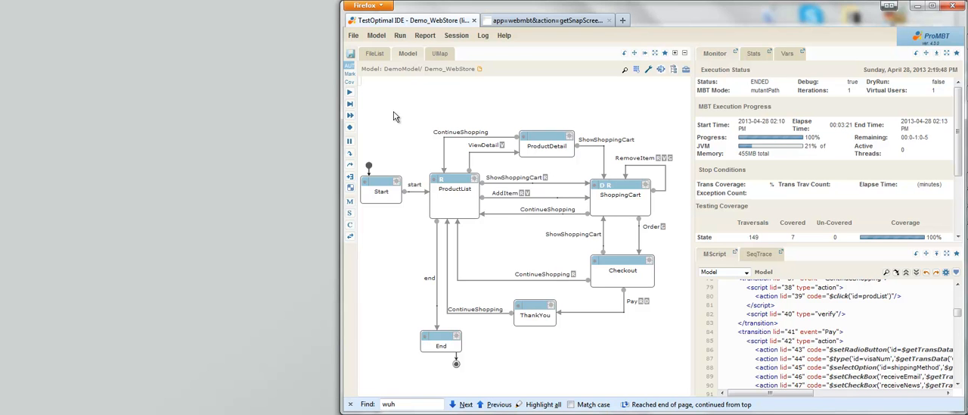
Add ProductList-to-Checkout transition guarded [ItemCount] ge 1, action $click('id=checkOutBtn').
left_click(455, 189)
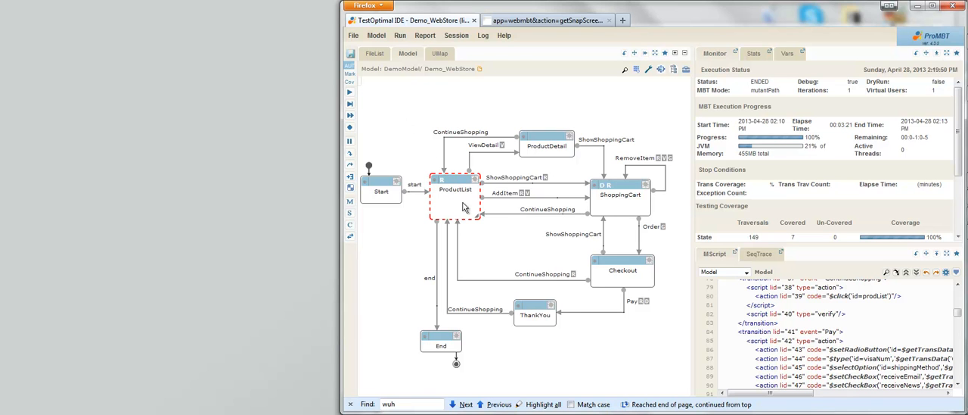
mouse_move(485, 227)
type("ExpressCheck")
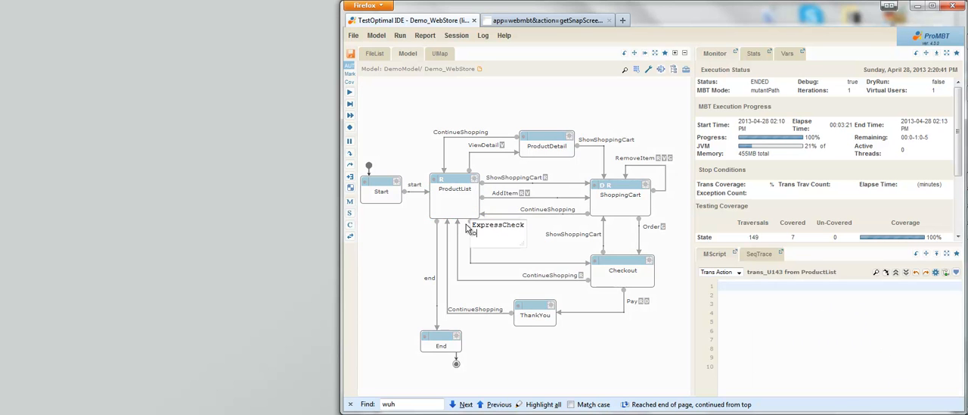
double_click(497, 225)
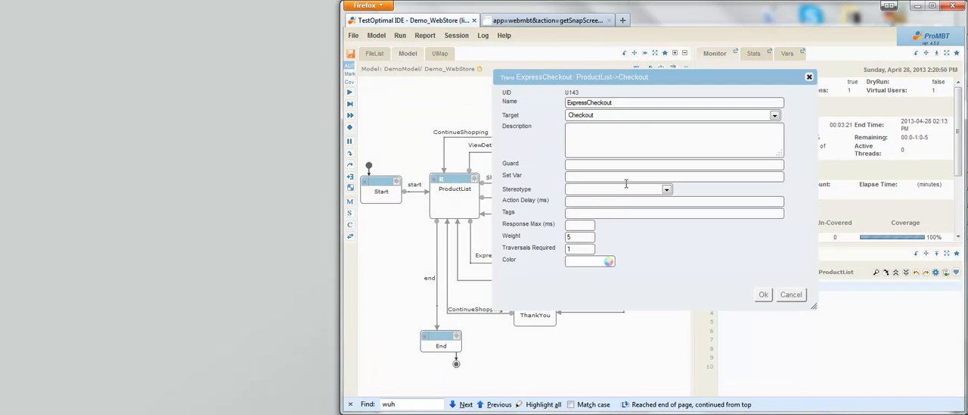
type("[ItemCount] ge 1")
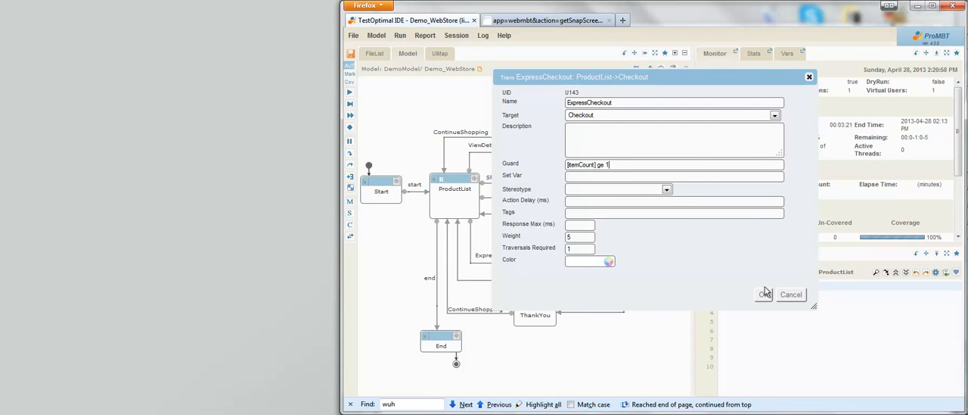
left_click(764, 294)
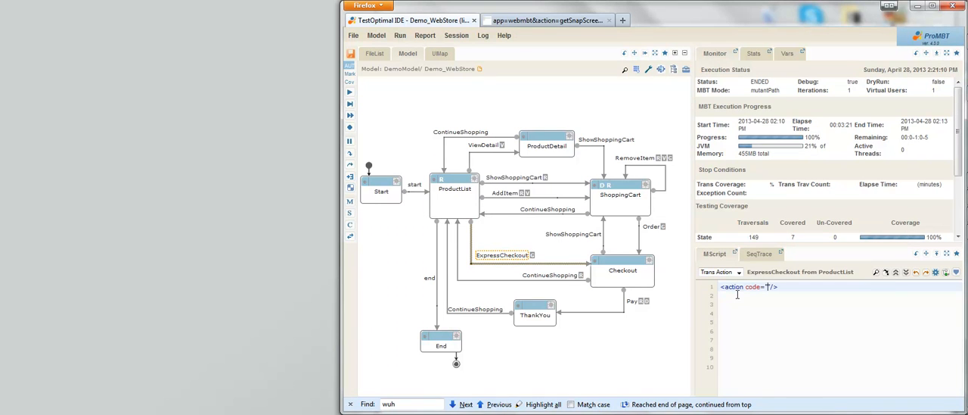
type("$click('id=checkOutBtn')")
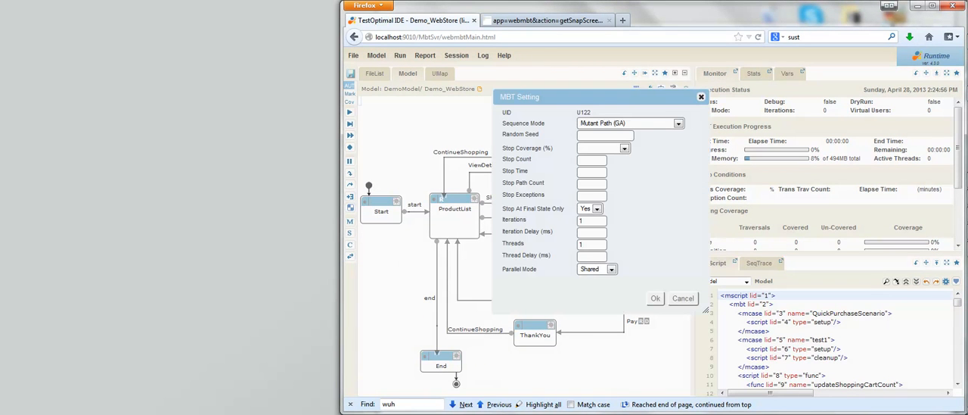
Enter 5 in the ExpressCheckout transition's guard field.
type("5")
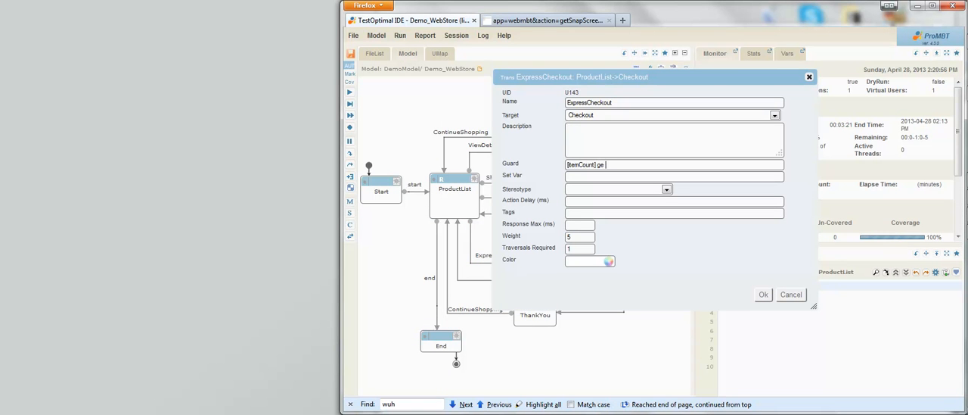
Save the guard as [ItemCount] ge 1 and enter an empty <action code=""/> tag.
type("1")
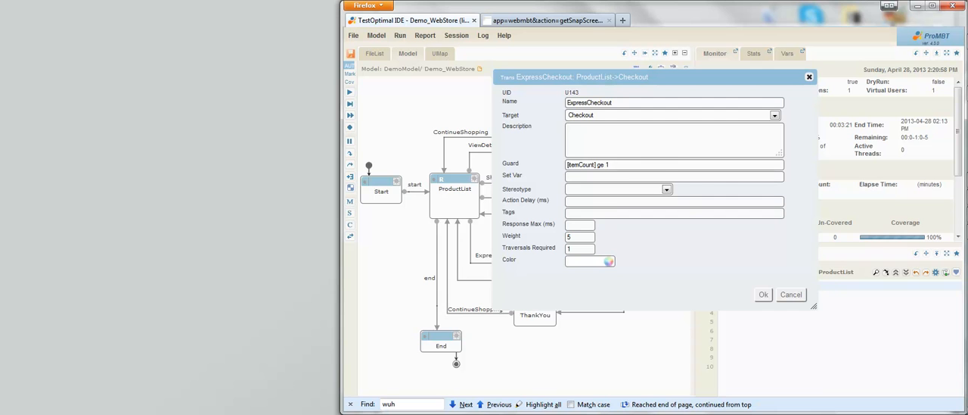
left_click(764, 294)
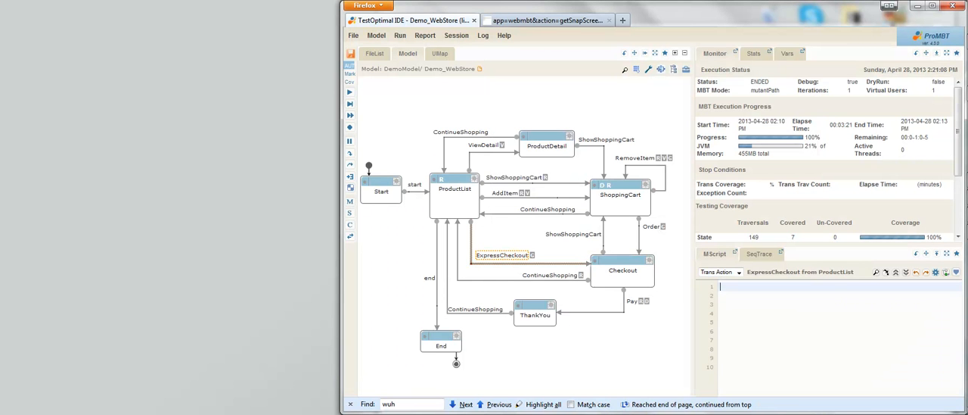
type("<action code=\"\"/>")
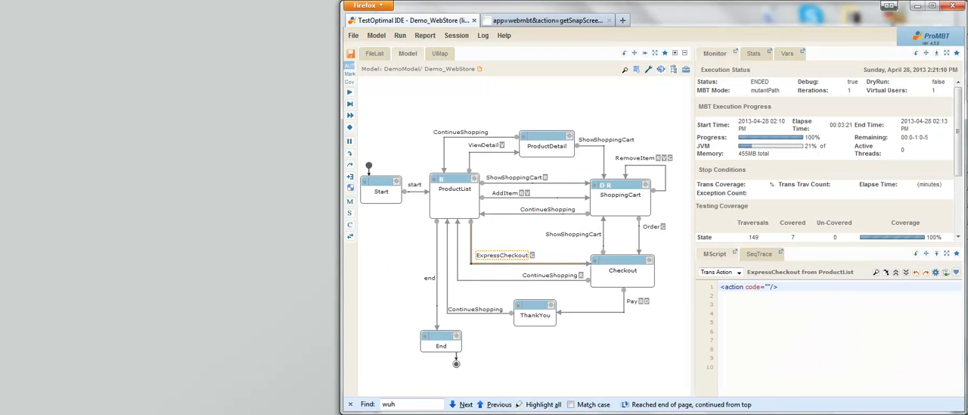